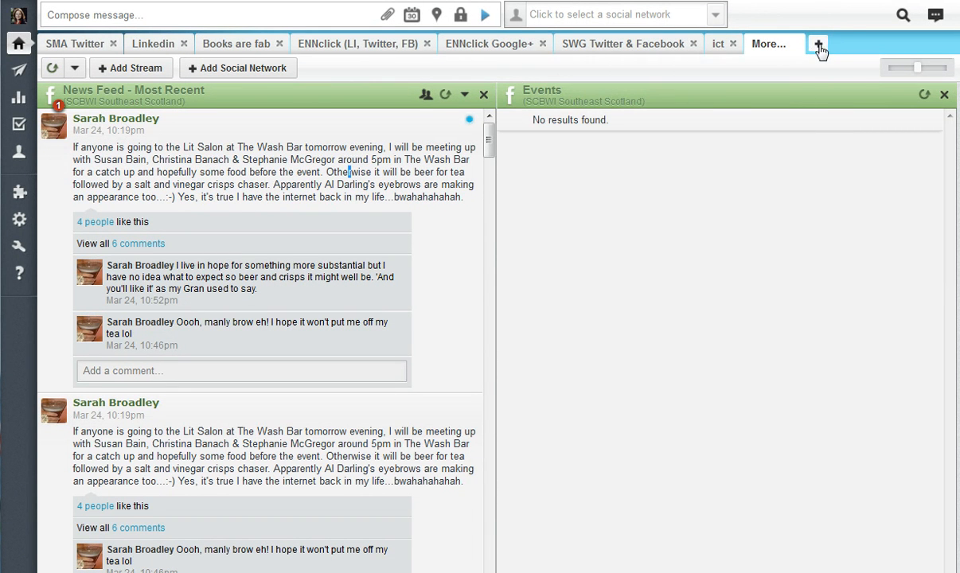
Step: Add a new tab and name it 'VIPs'
click(817, 45)
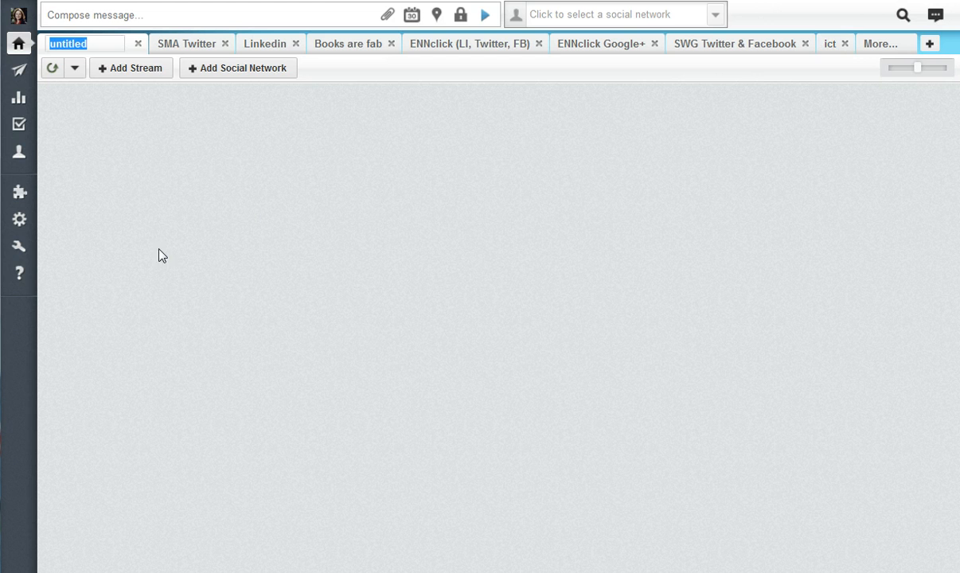
text(V)
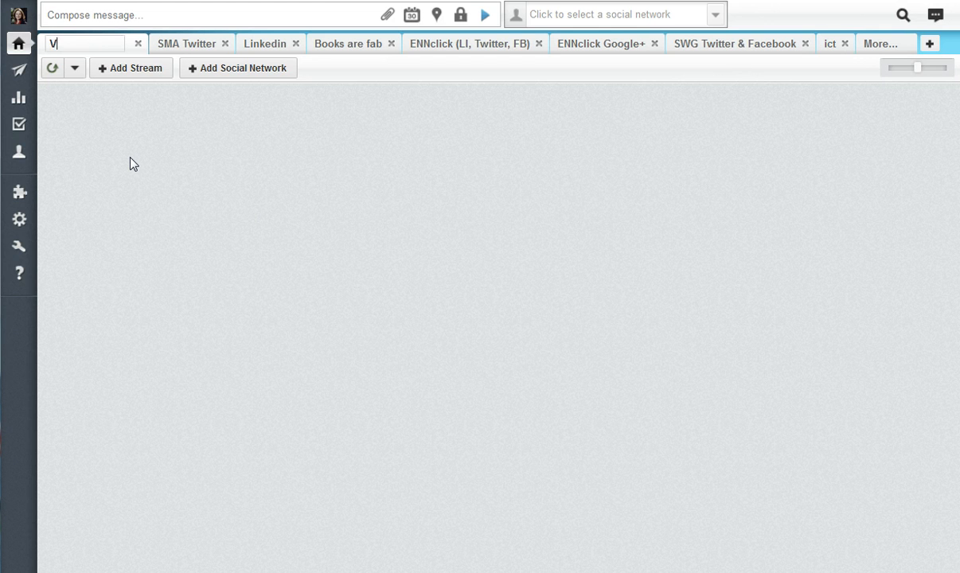
text(IPs)
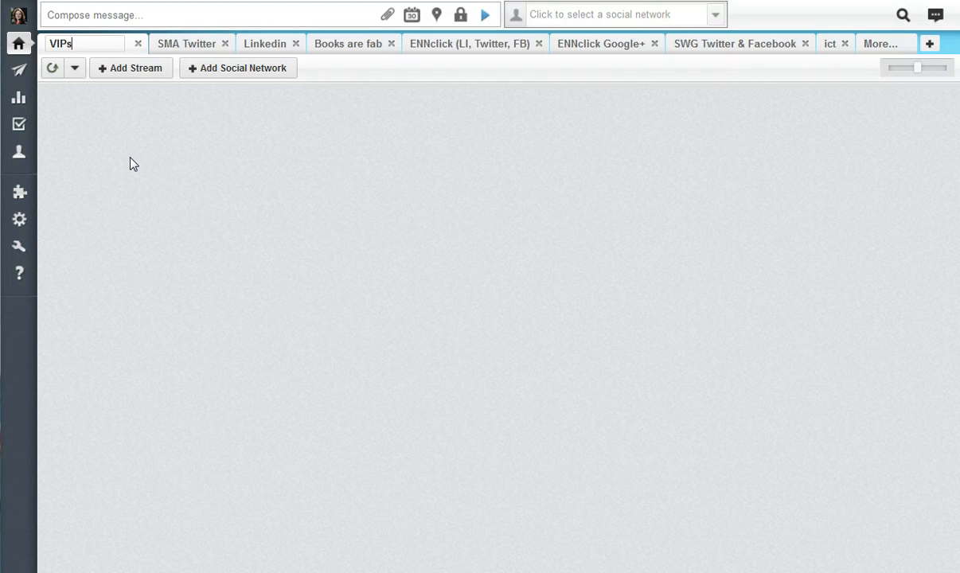
click(131, 67)
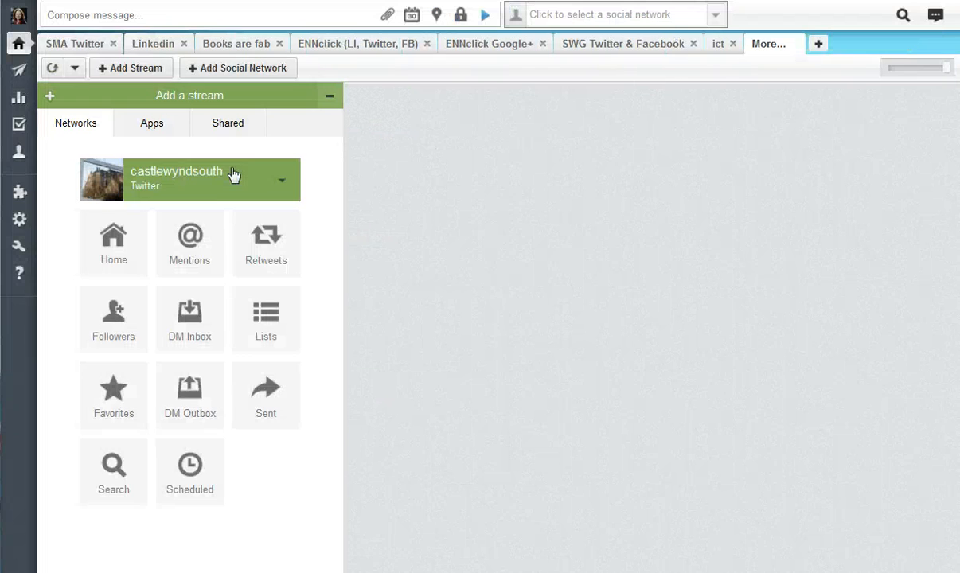
Step: Add the spacekidsbooks 'Kidlit dream team' Twitter list as a stream
click(280, 178)
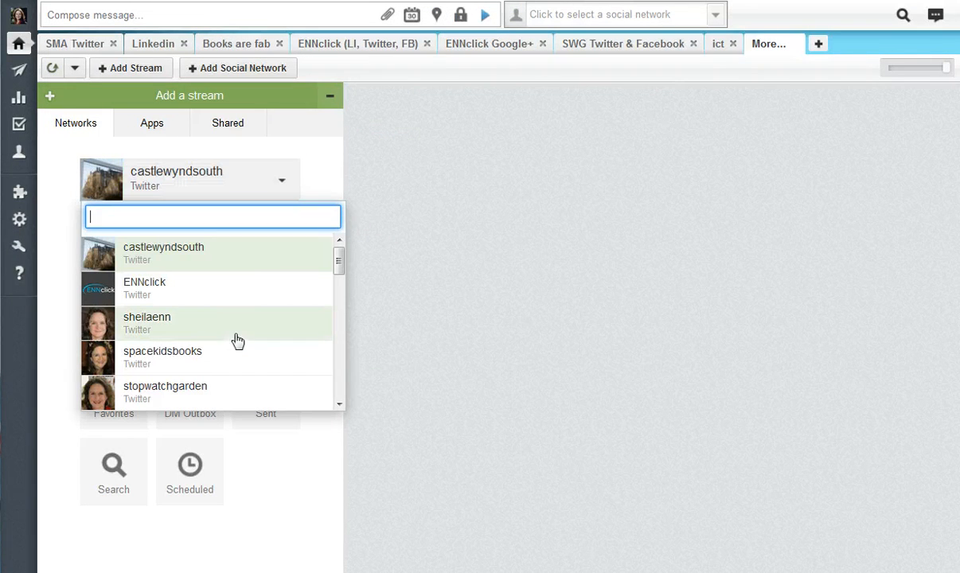
click(162, 357)
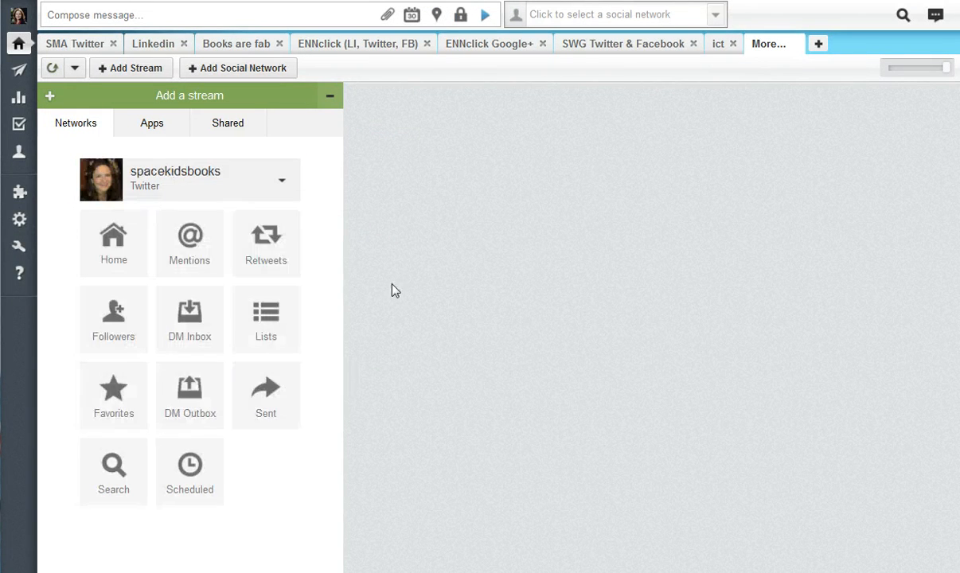
mouse_move(350, 287)
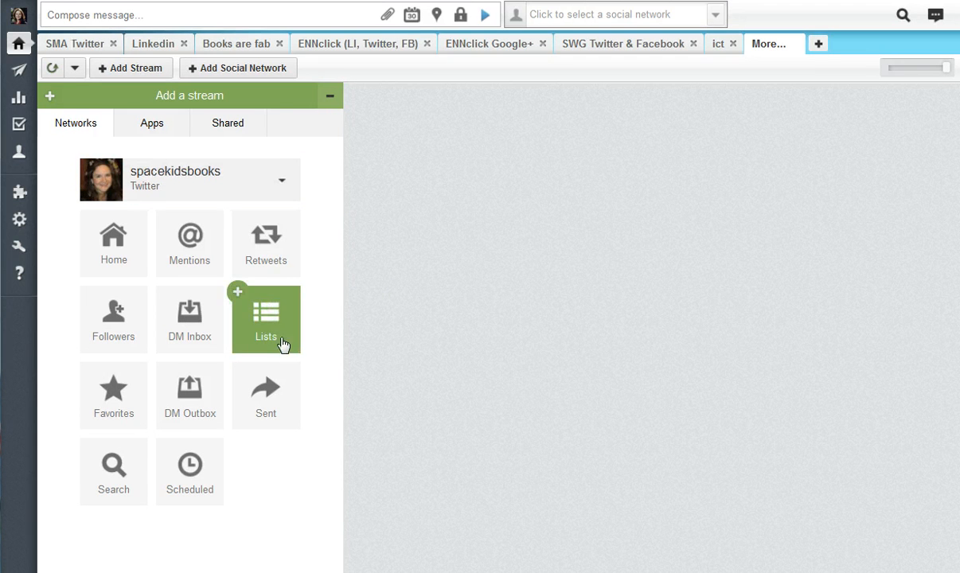
click(265, 319)
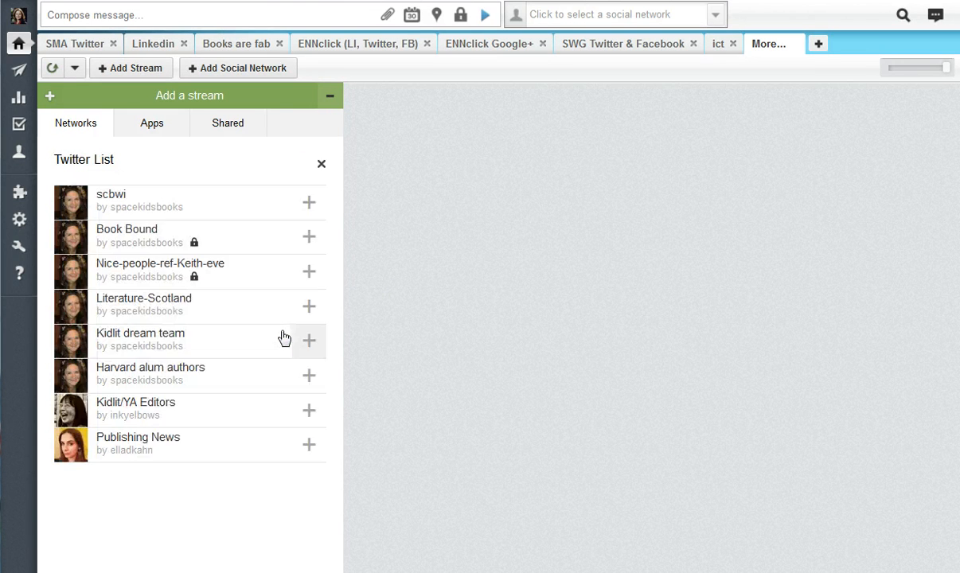
mouse_move(198, 355)
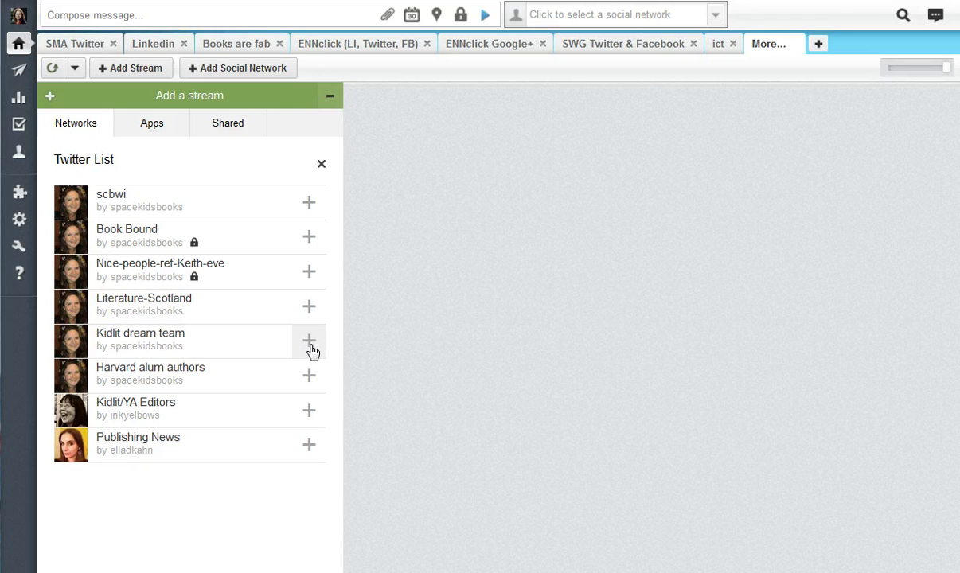
click(309, 339)
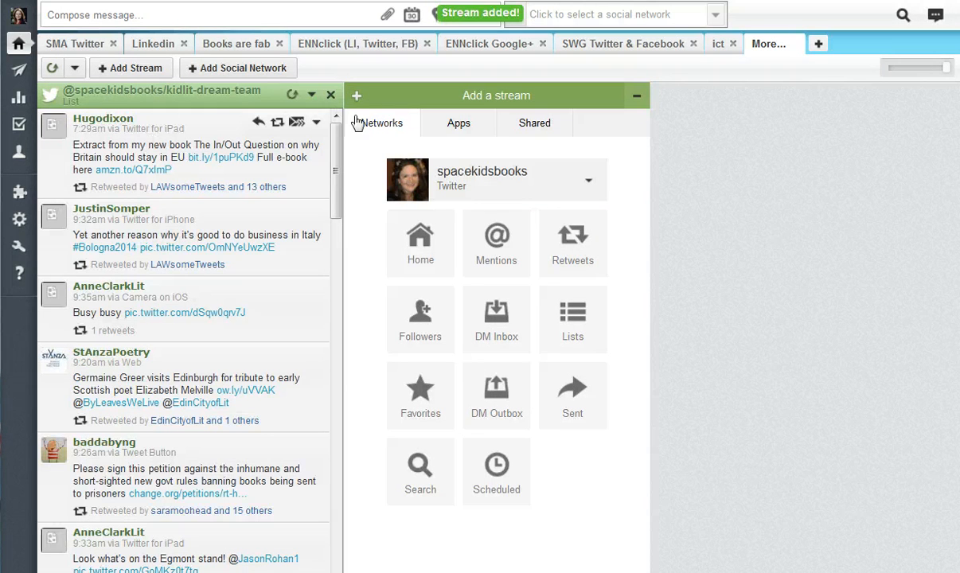
Step: Add a #bcbf14 Twitter search stream searched from the spacekidsbooks profile
click(131, 67)
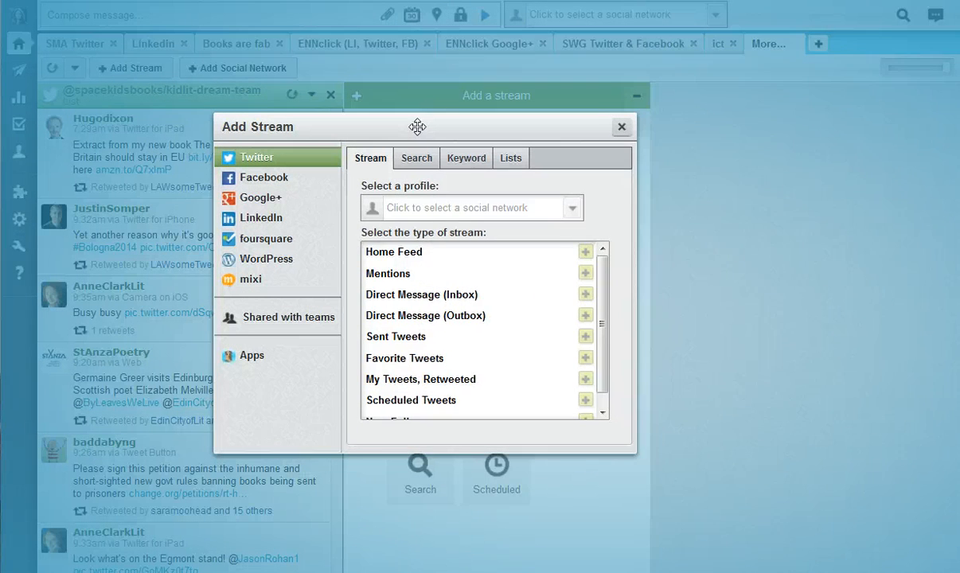
click(460, 158)
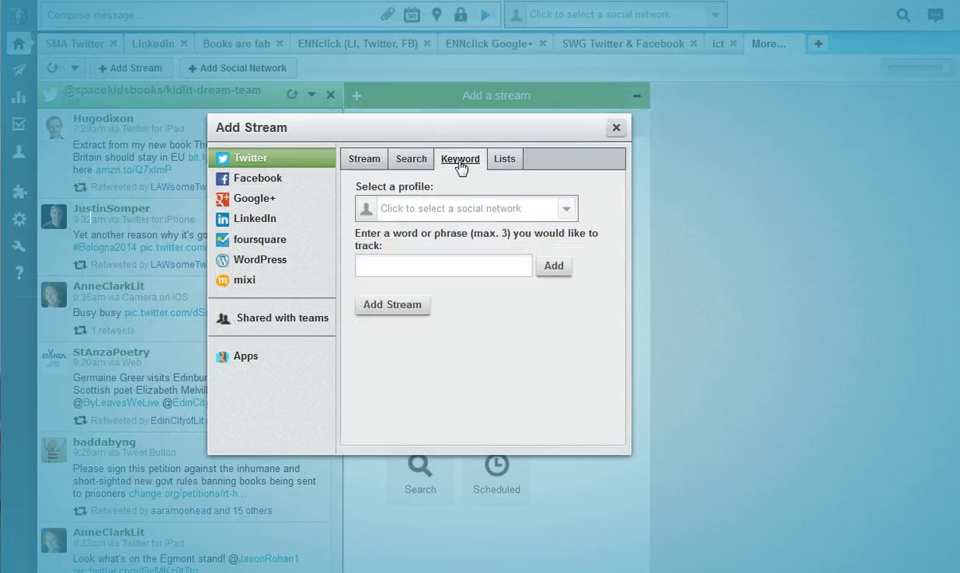
click(411, 160)
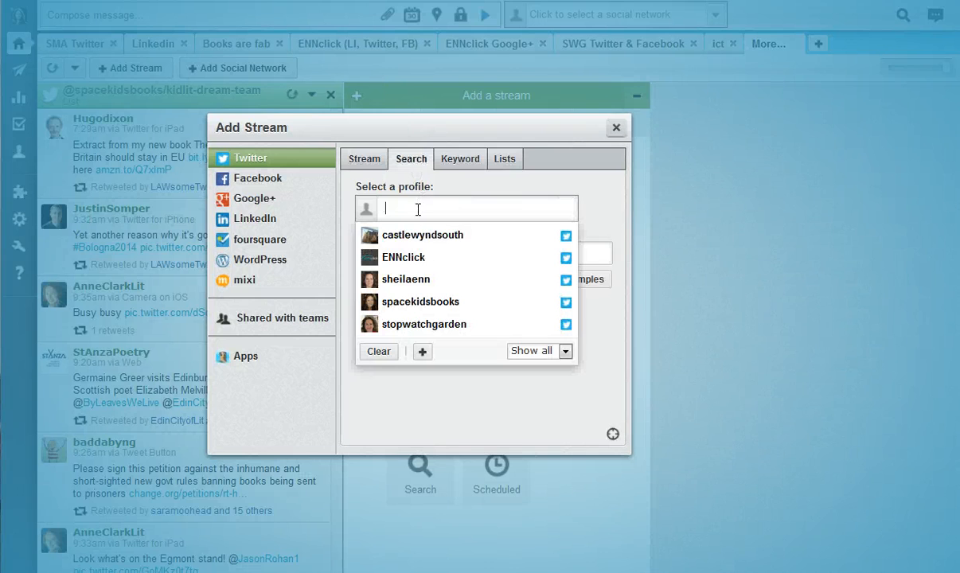
click(420, 302)
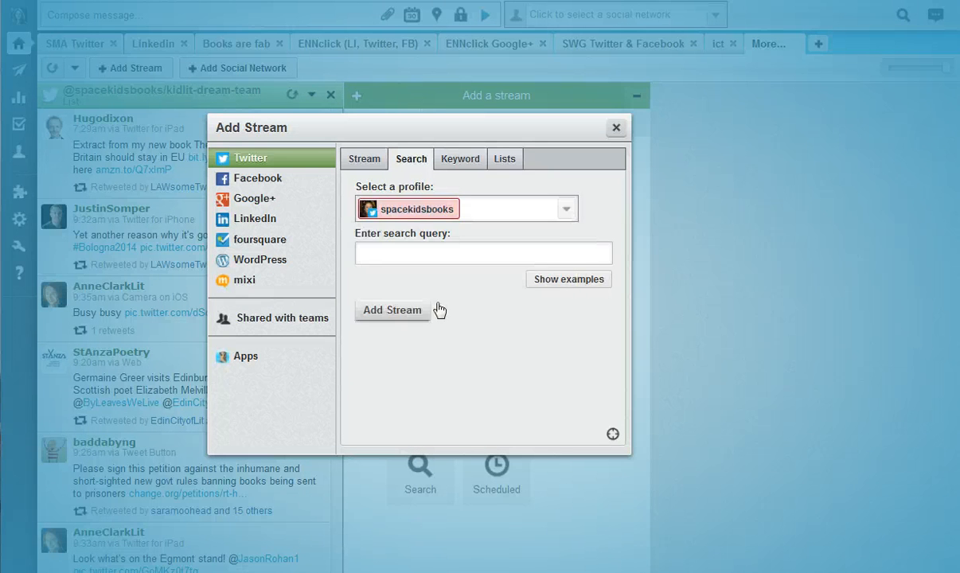
click(484, 252)
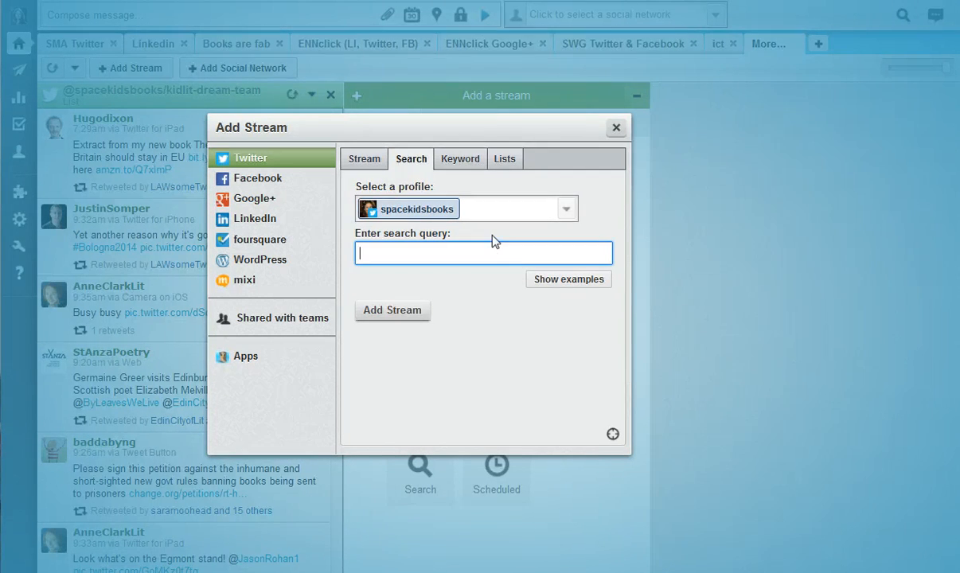
text(#bcbf14)
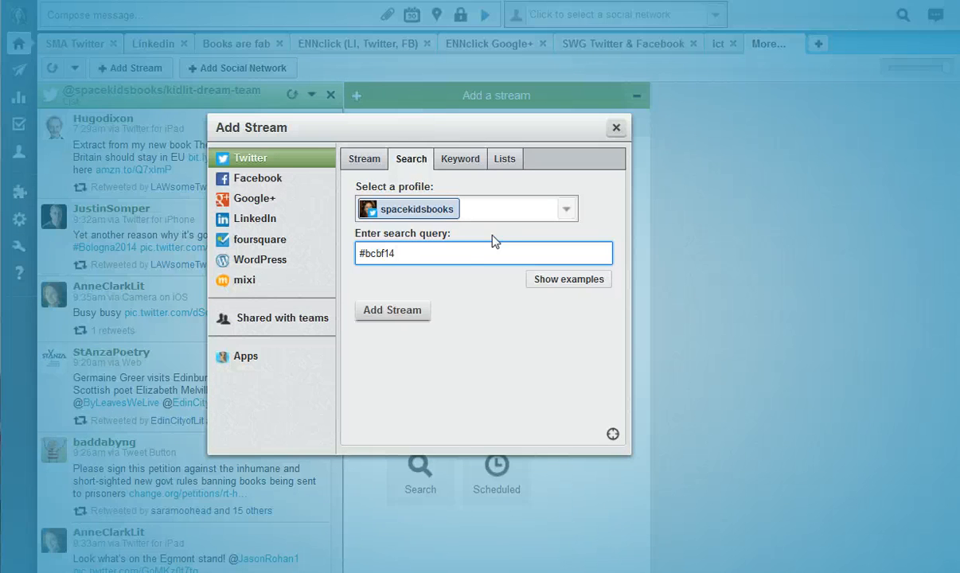
click(393, 311)
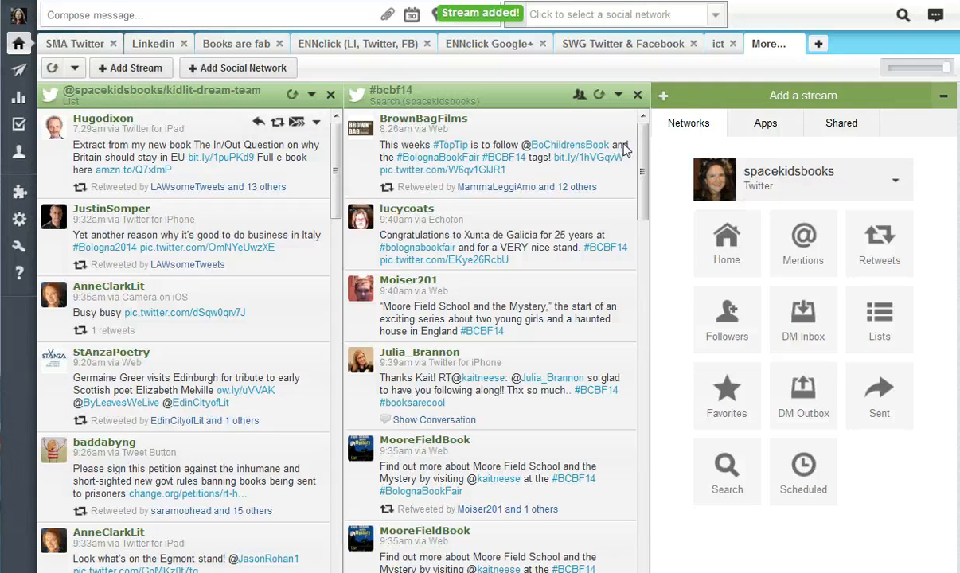
mouse_move(675, 208)
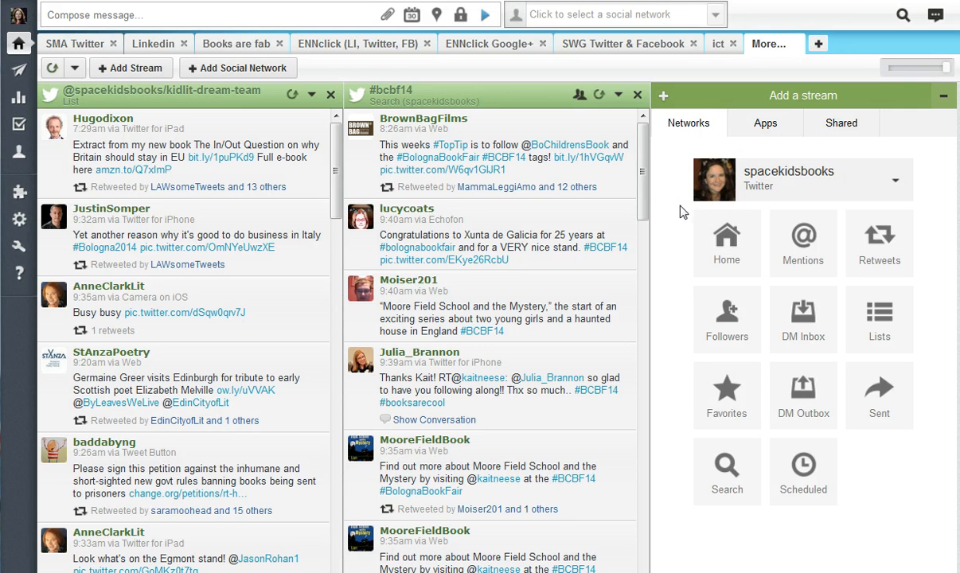
mouse_move(664, 210)
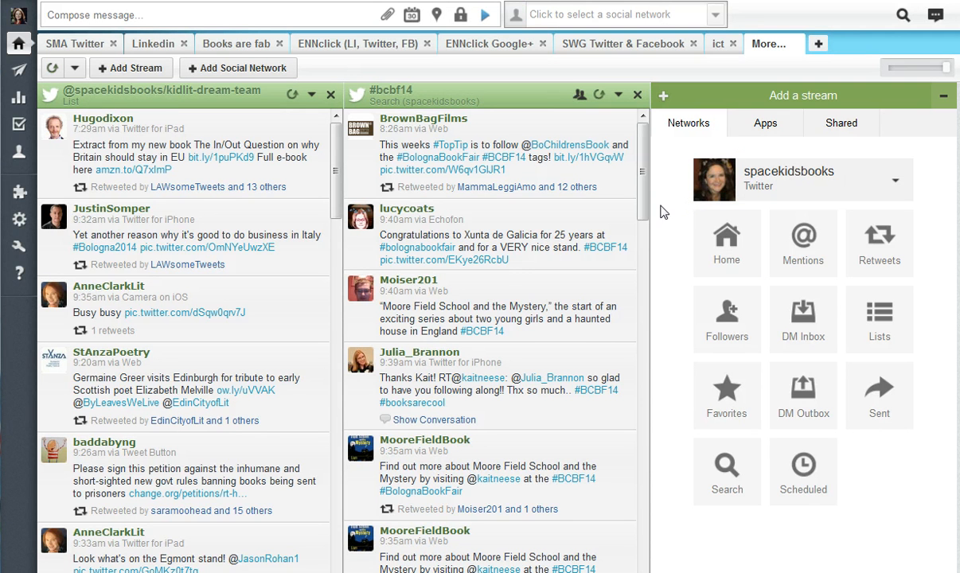
mouse_move(479, 99)
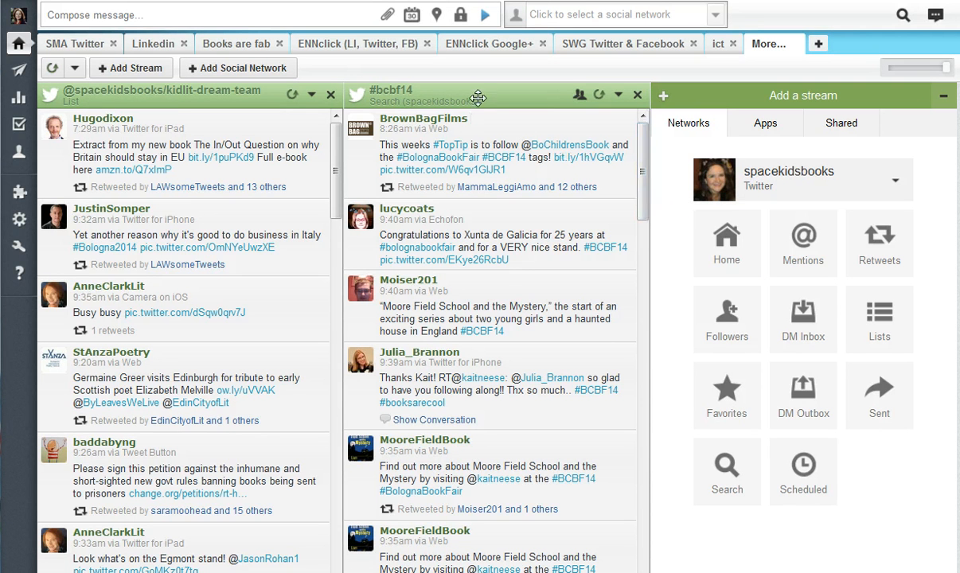
mouse_move(541, 102)
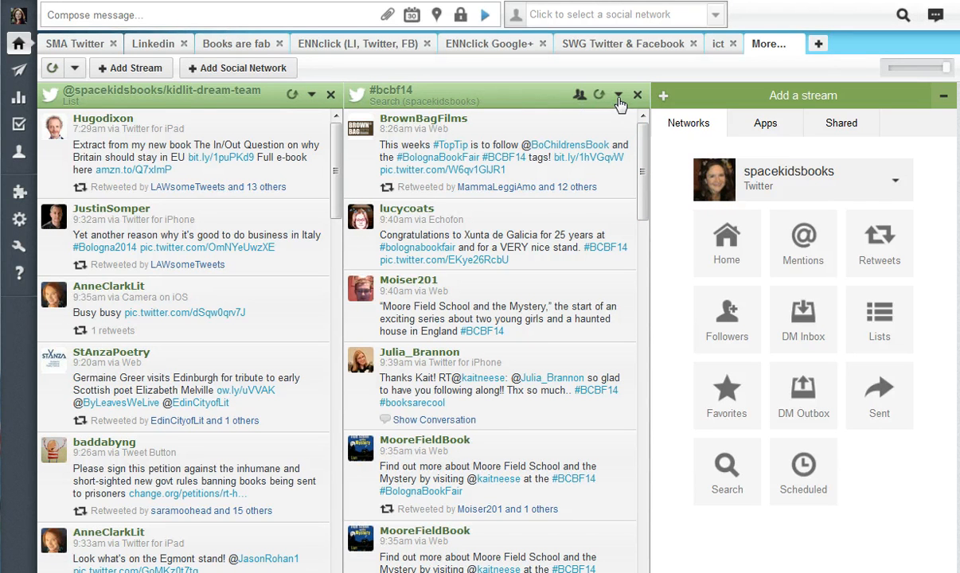
Step: Filter the #bcbf14 stream by Klout Score with a minimum of 41
click(618, 95)
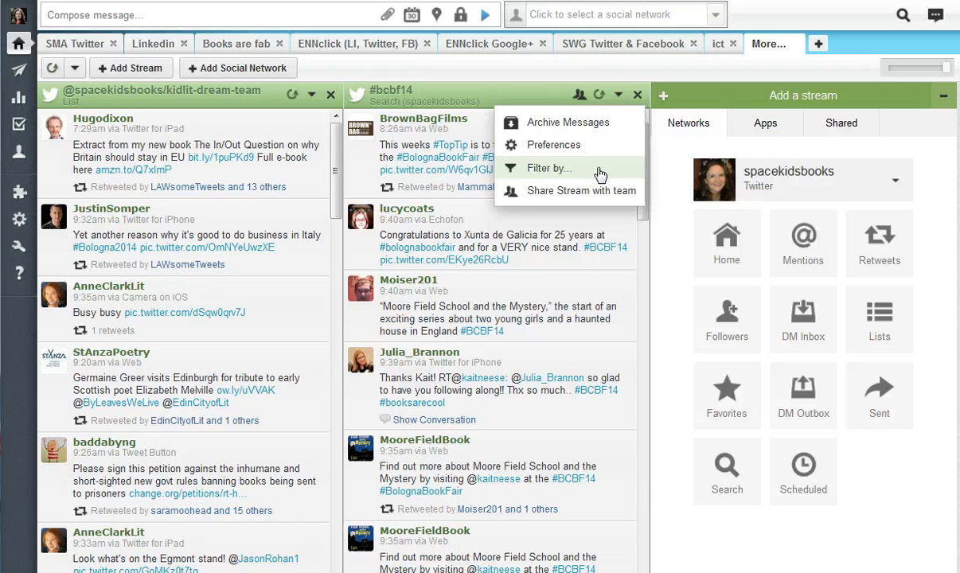
click(547, 169)
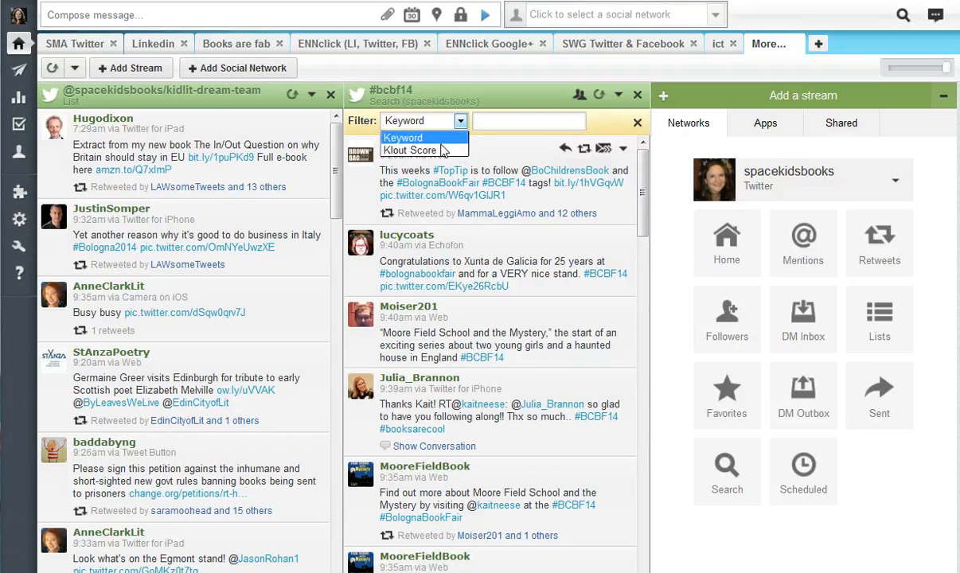
mouse_move(411, 150)
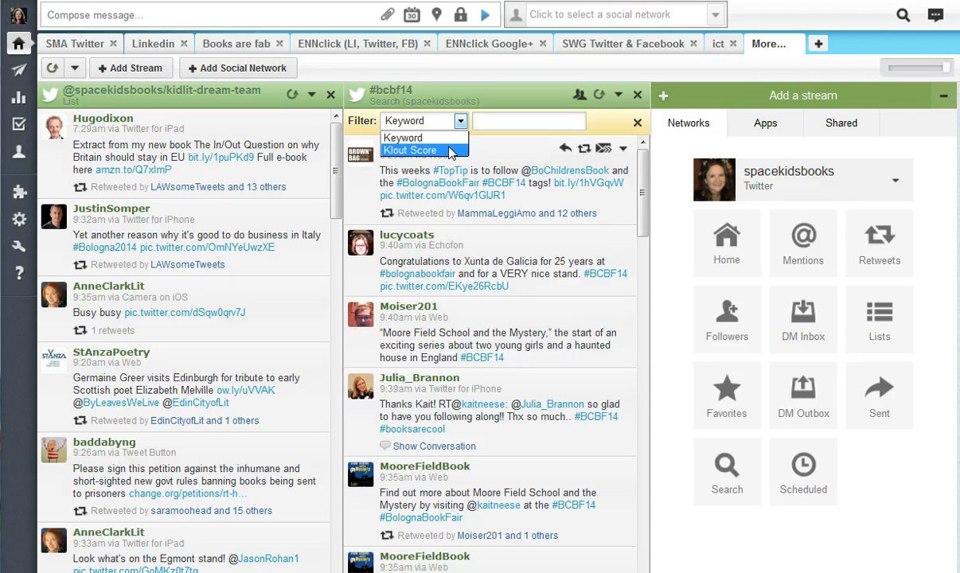
mouse_move(449, 154)
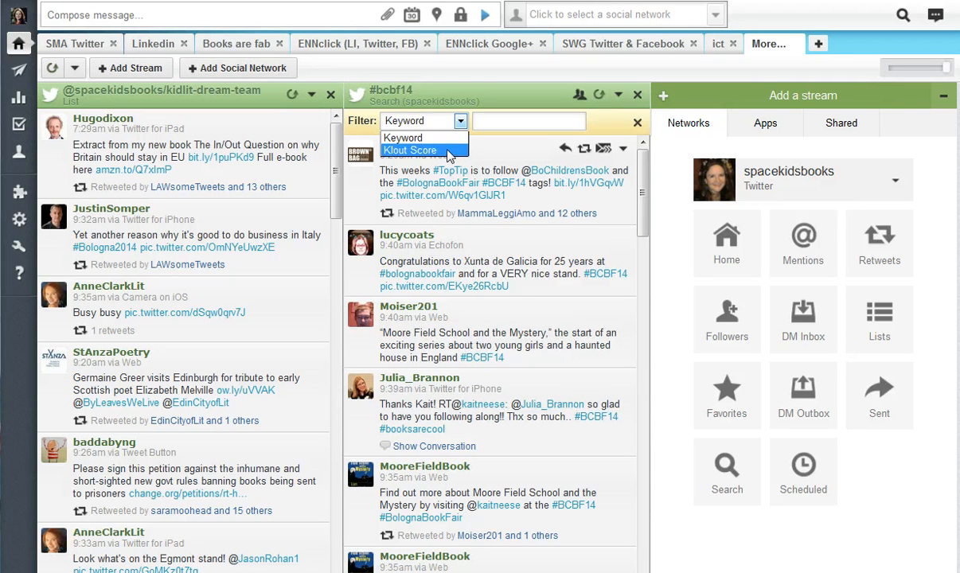
click(411, 150)
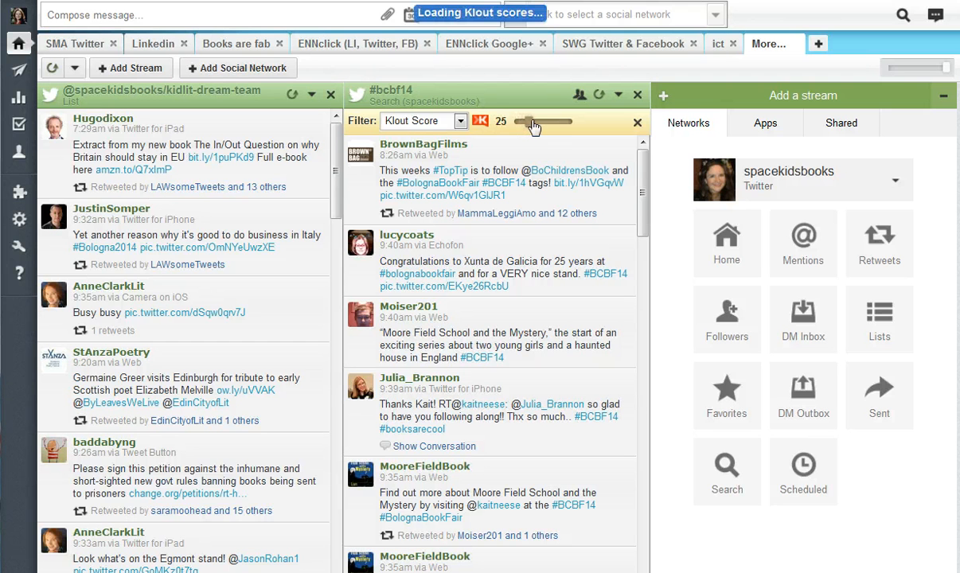
drag(534, 121, 542, 121)
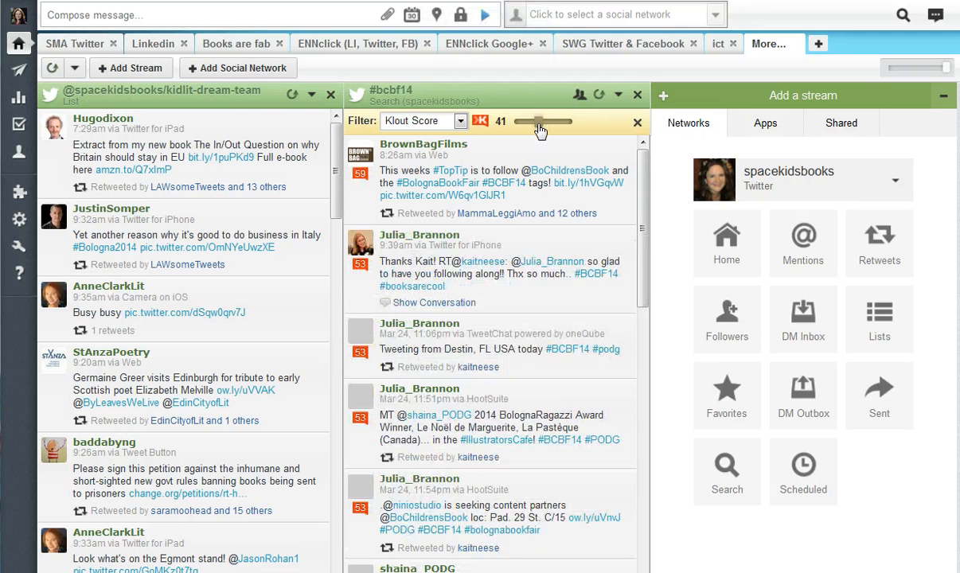
mouse_move(360, 188)
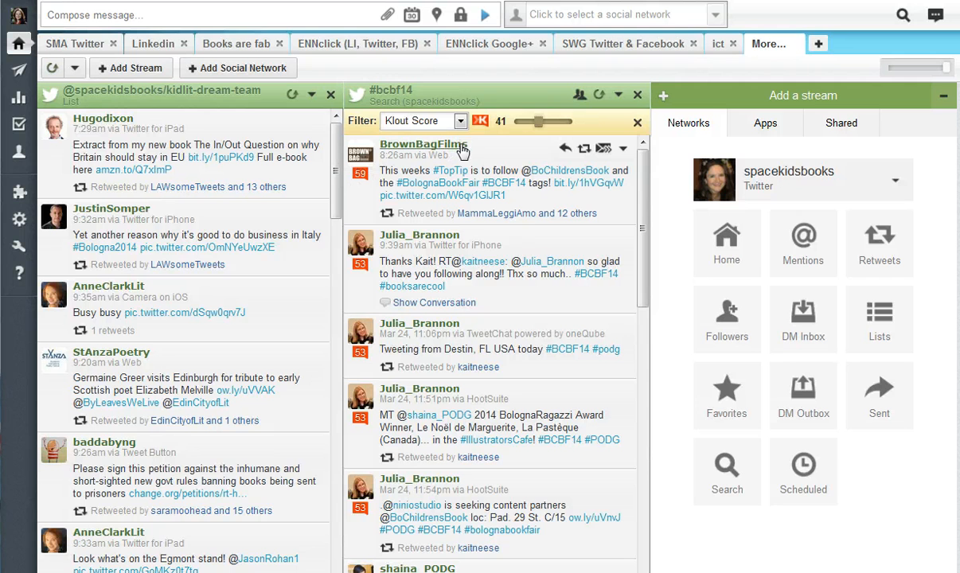
mouse_move(472, 149)
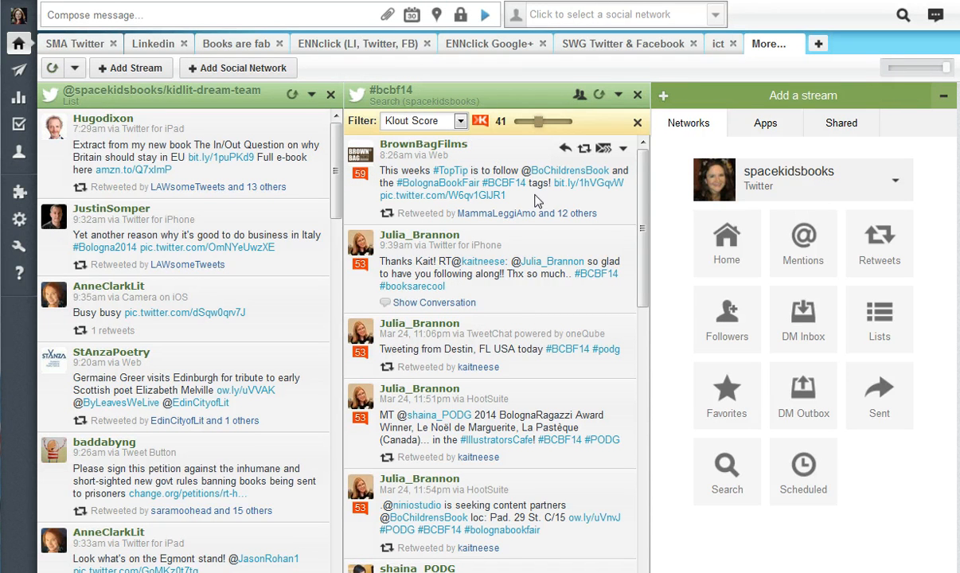
mouse_move(579, 227)
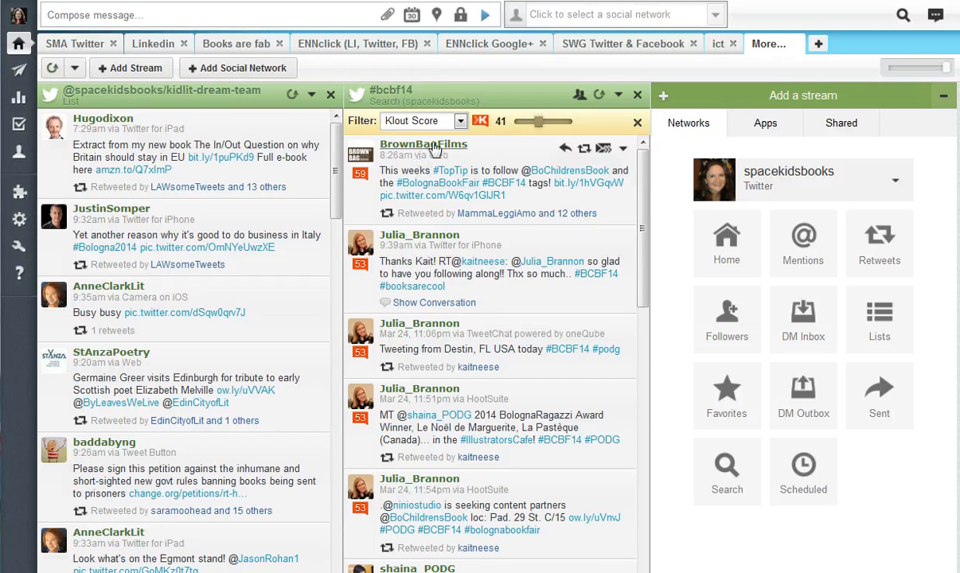
click(424, 144)
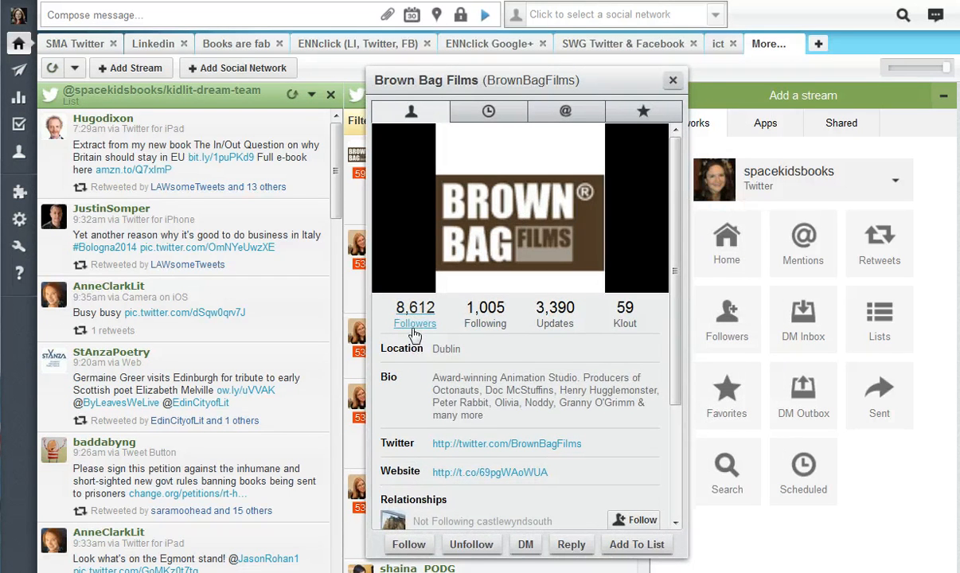
mouse_move(450, 353)
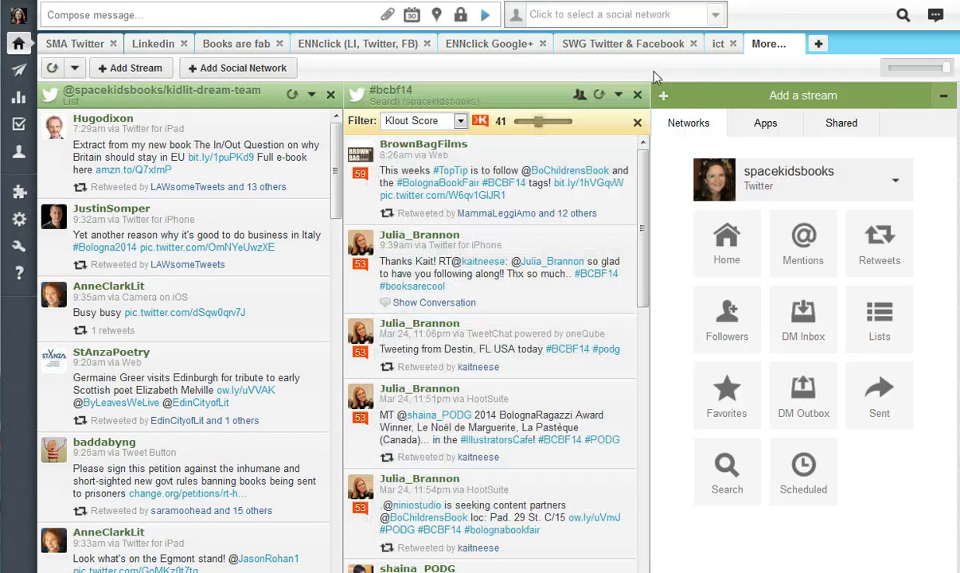
mouse_move(592, 67)
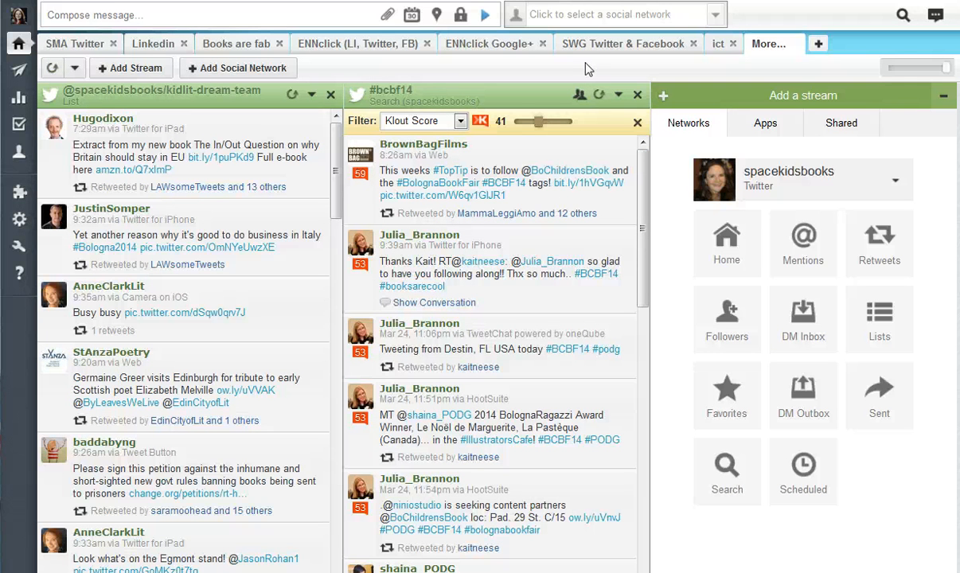
mouse_move(657, 62)
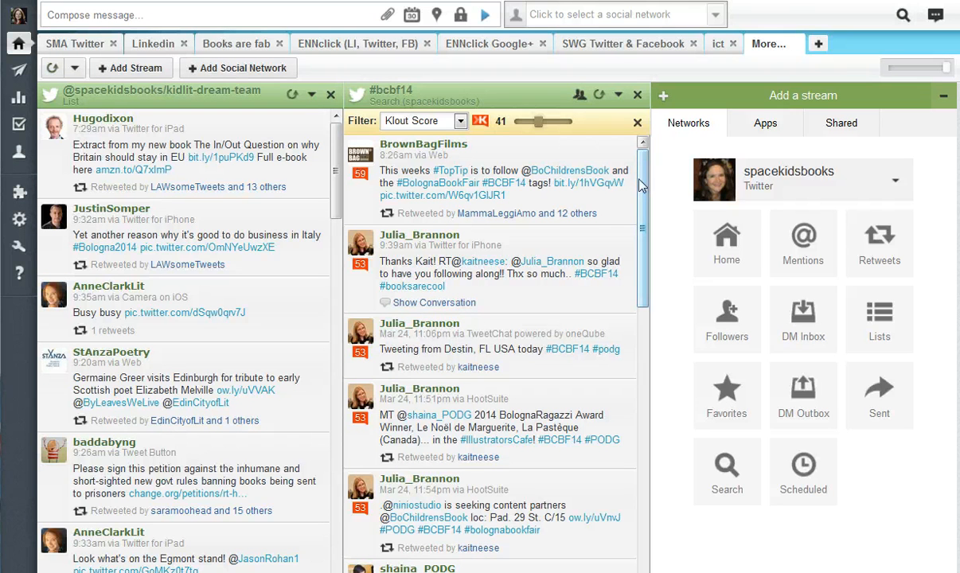
scroll(down, 3)
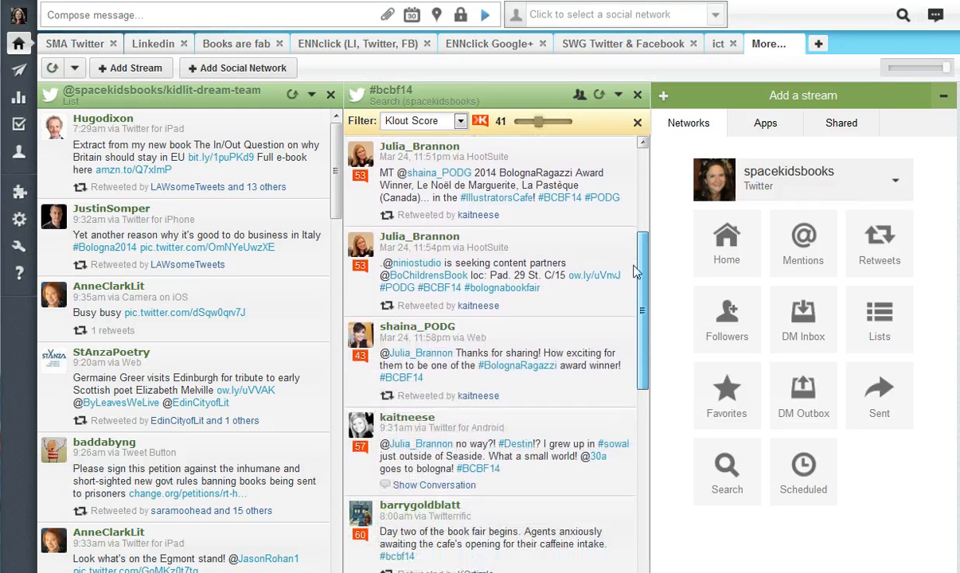
scroll(down, 3)
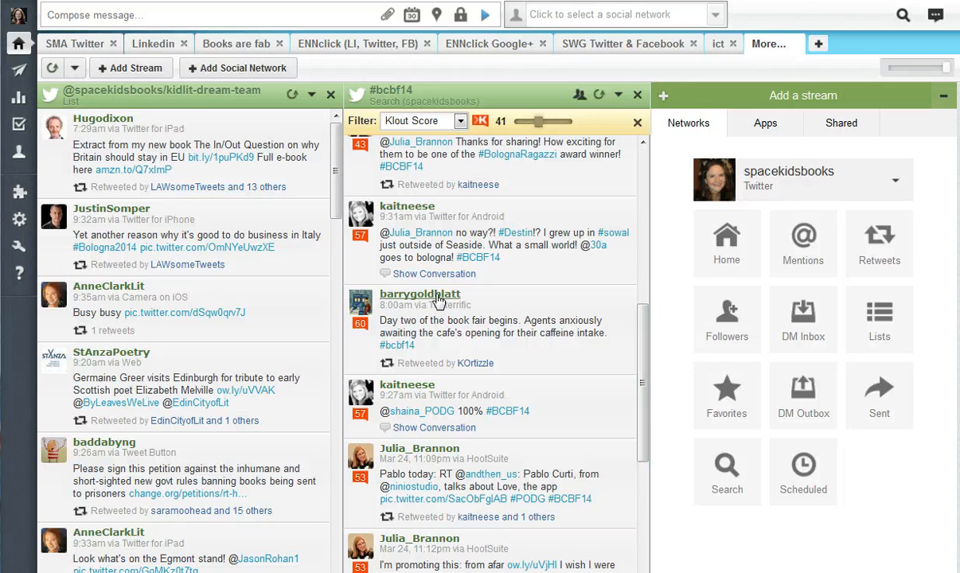
click(421, 293)
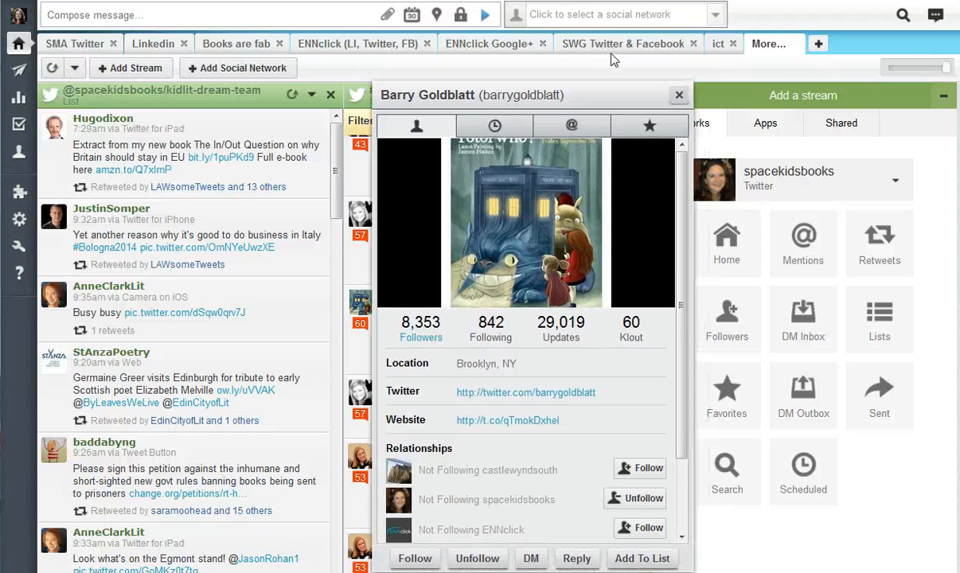
mouse_move(421, 337)
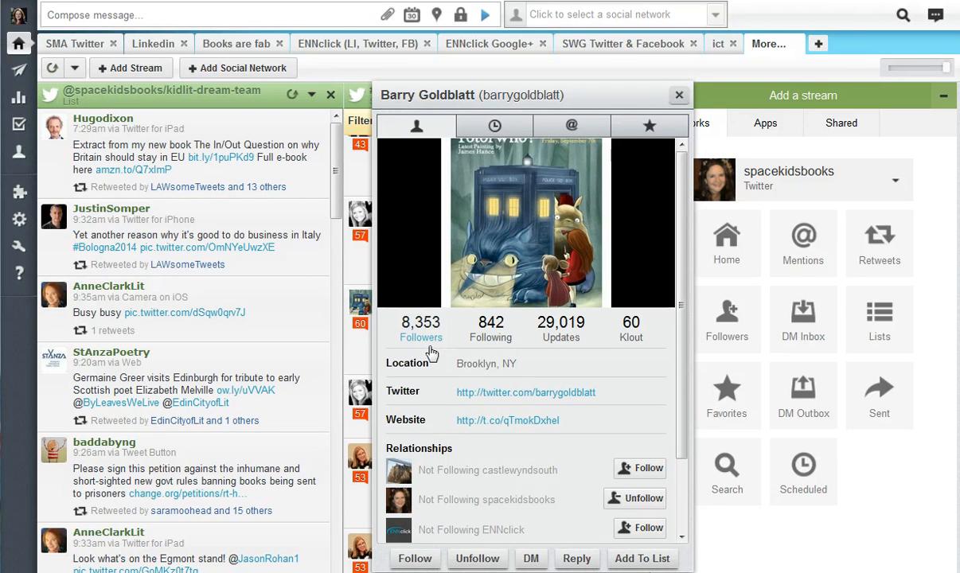
mouse_move(506, 363)
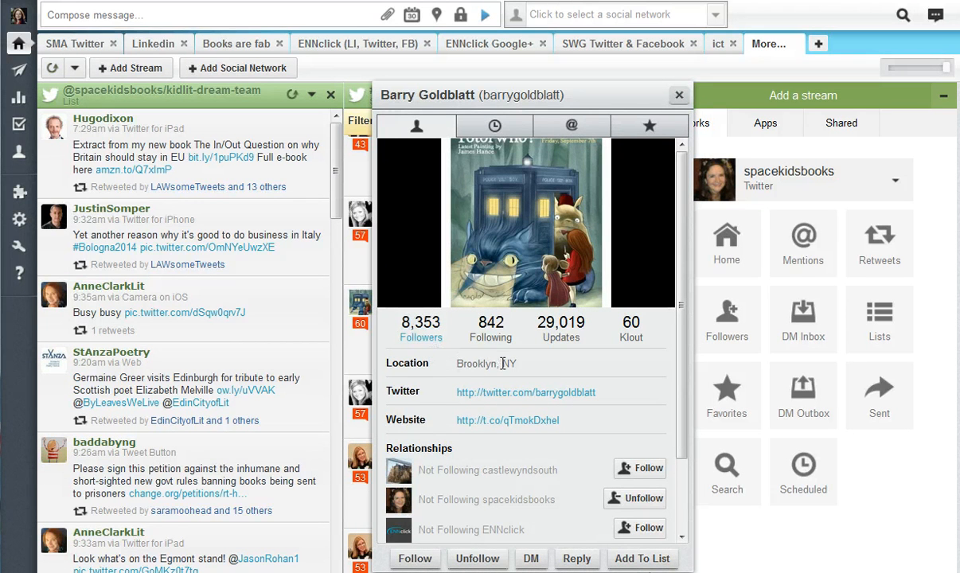
click(678, 94)
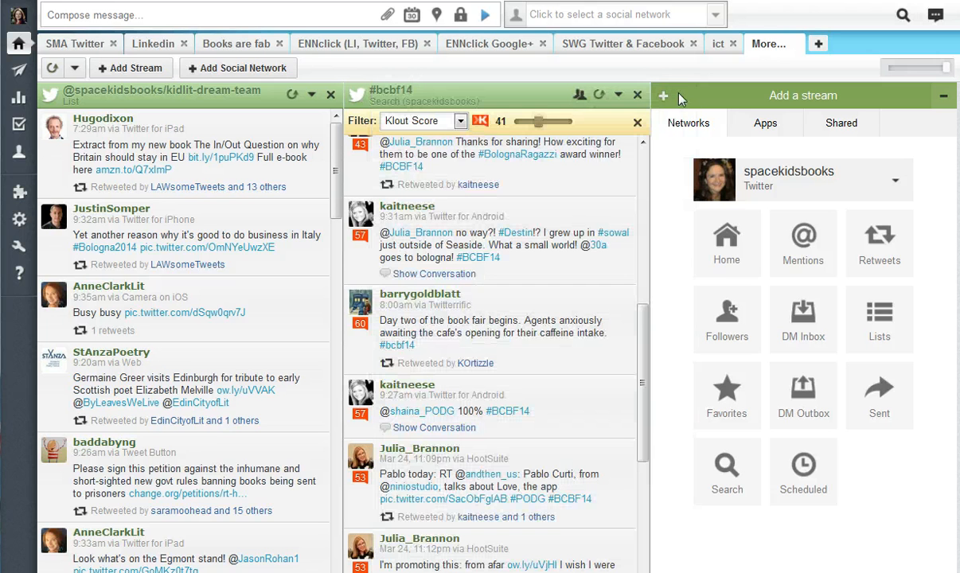
mouse_move(802, 242)
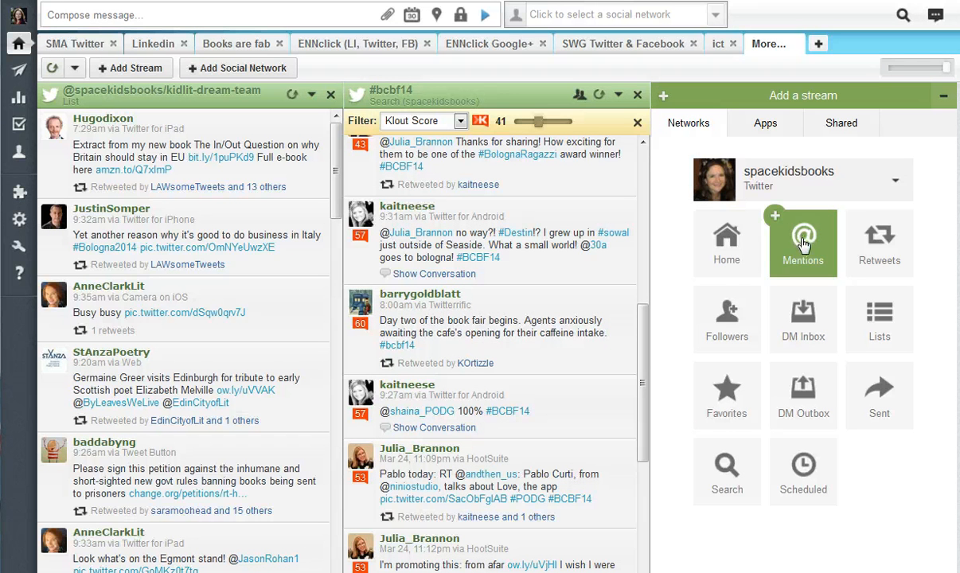
mouse_move(645, 374)
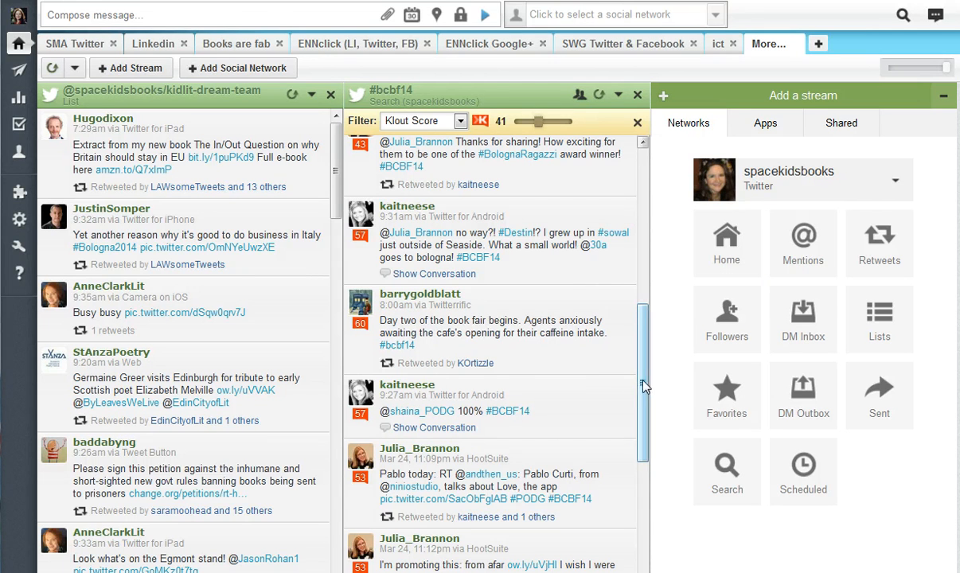
mouse_move(566, 365)
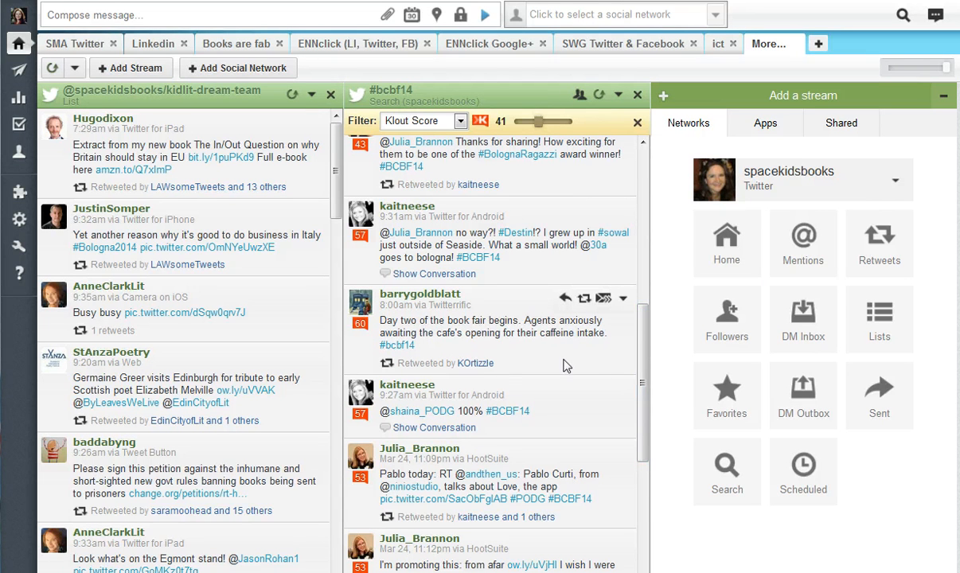
mouse_move(598, 379)
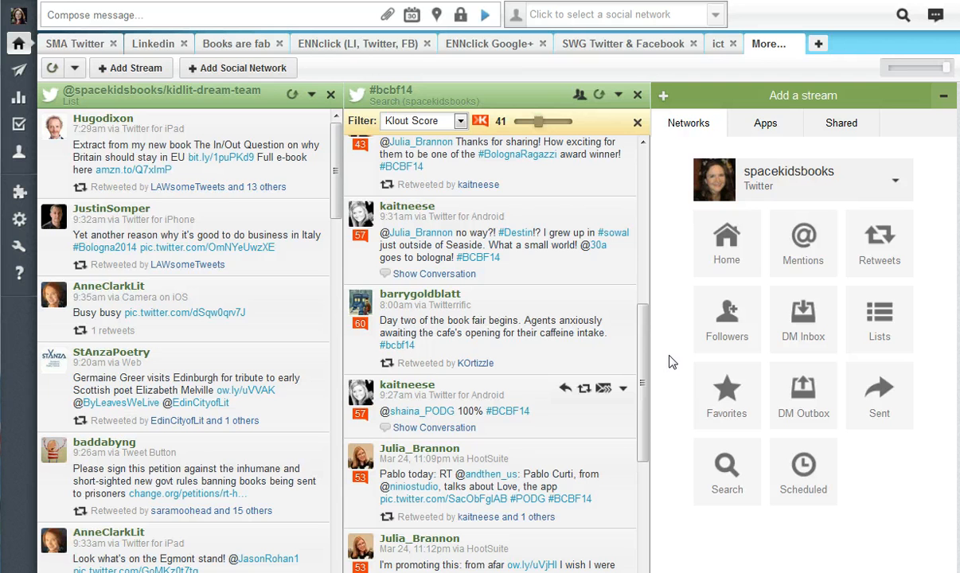
mouse_move(667, 364)
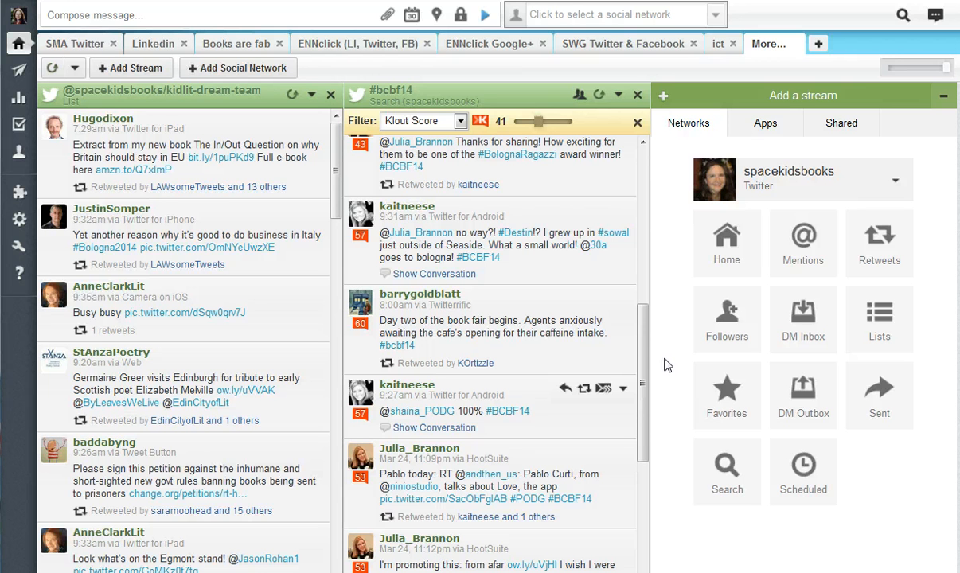